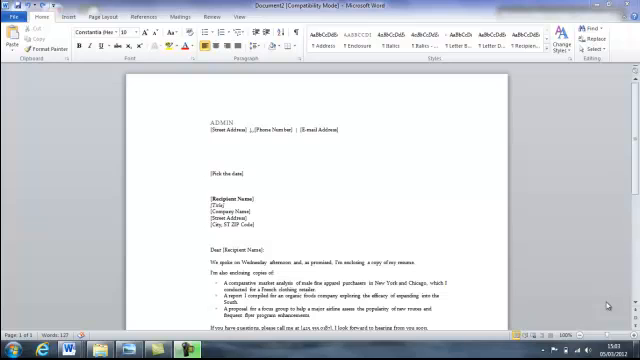
pyautogui.moveTo(456, 168)
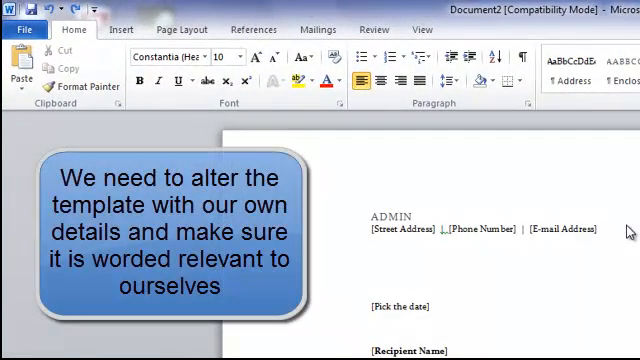
# Replace the sender name placeholder with PHIL MEGANGA and review the remaining placeholders.
pyautogui.click(386, 216)
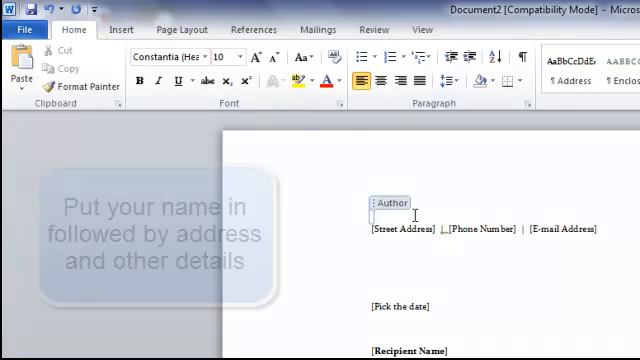
pyautogui.write('PHIL MEGANGA')
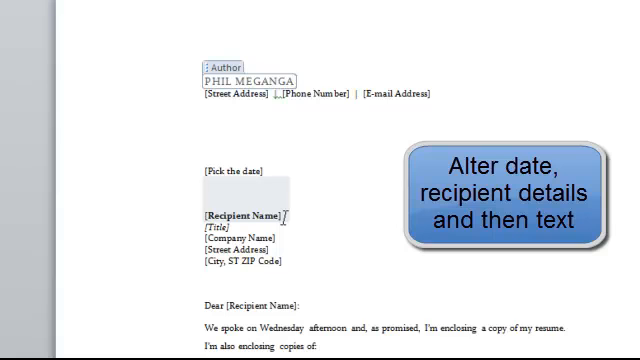
pyautogui.scroll(-3)
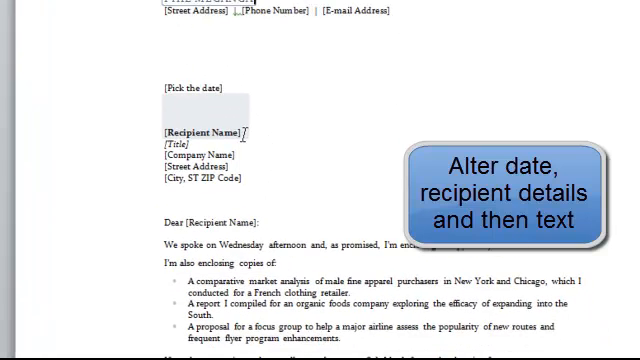
pyautogui.scroll(-3)
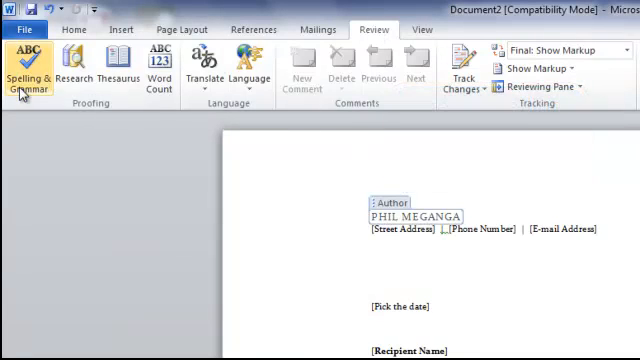
pyautogui.moveTo(30, 78)
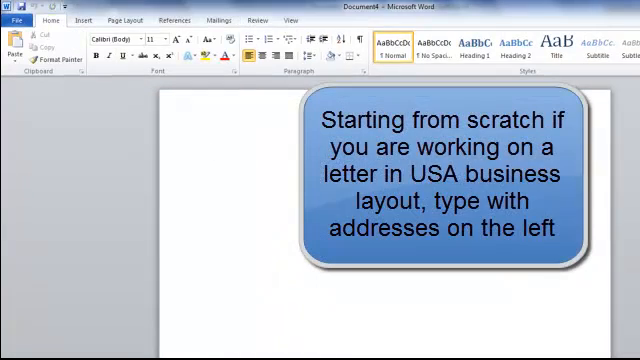
pyautogui.click(216, 148)
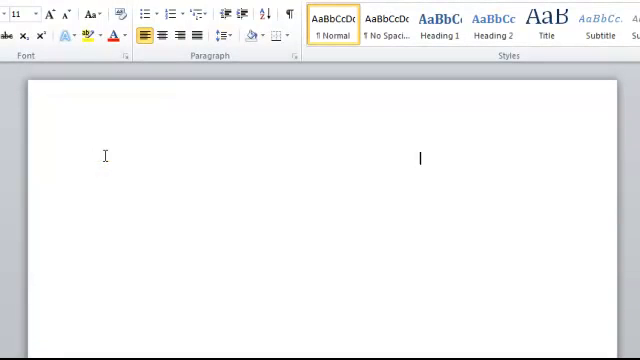
pyautogui.write('3 Meganga Way')
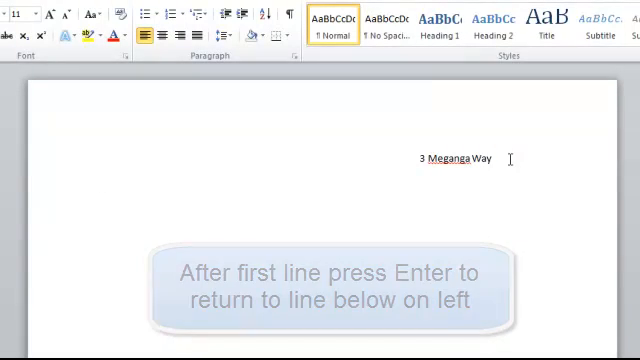
# Enter Mickey Mouse House on the left and Computerland as the next right-hand address line.
pyautogui.write('Mickey Mouse House')
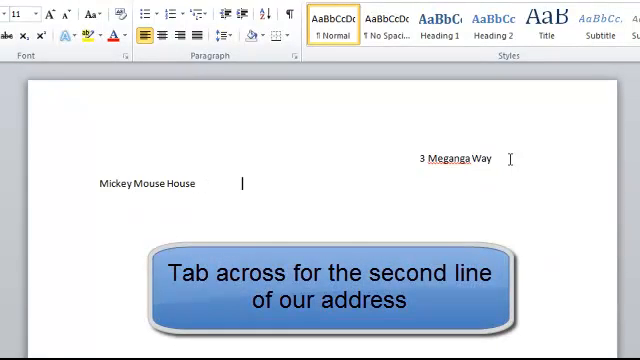
pyautogui.press('Tab')
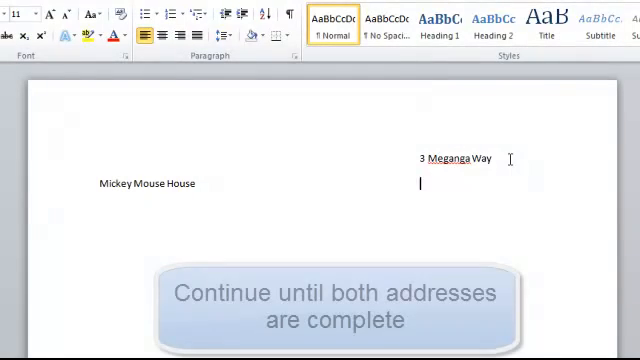
pyautogui.write('Computerland')
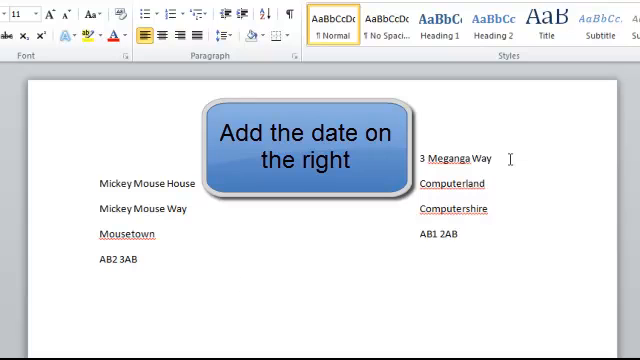
# Place the date under the right-hand address, then move left ready for the salutation.
pyautogui.click(422, 284)
pyautogui.write('29th February 2012')
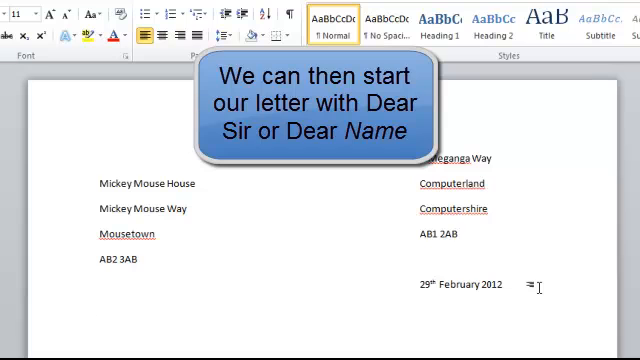
pyautogui.click(100, 308)
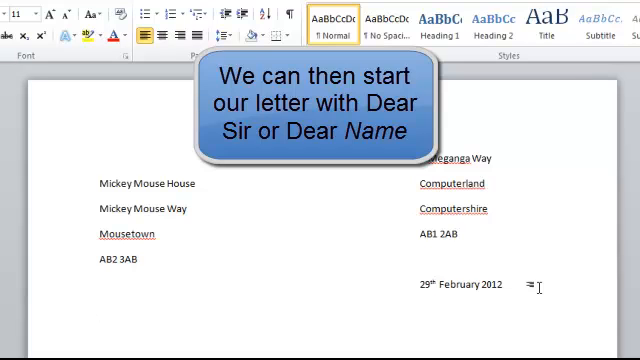
# Write the salutation Dear Mr Mouse and insert the letter's body text beneath it.
pyautogui.write('Dear')
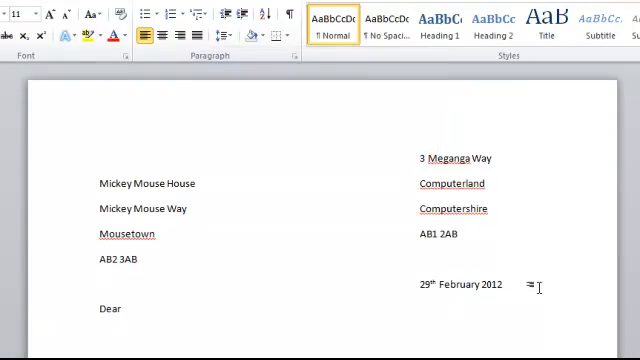
pyautogui.write('Mr Mouse')
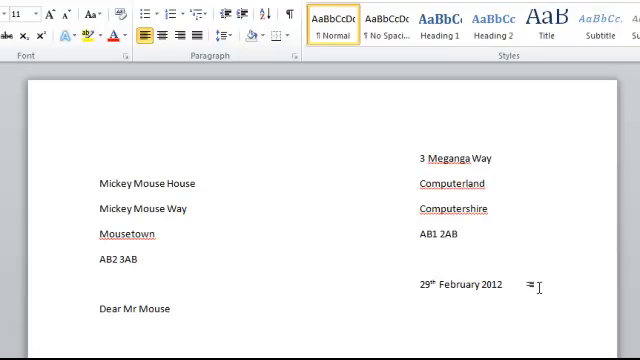
pyautogui.click(100, 334)
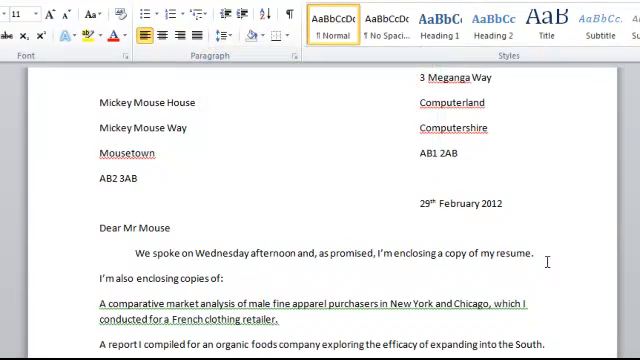
pyautogui.click(536, 252)
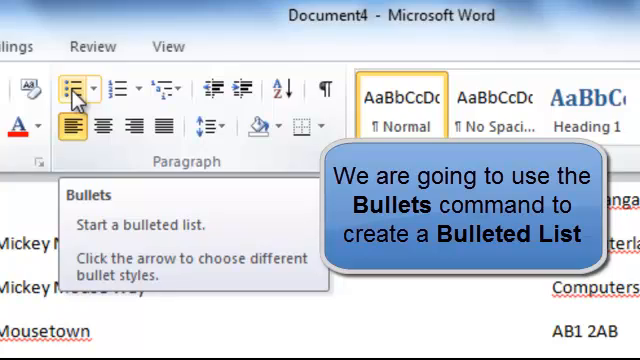
# Apply a Bullet Library style to the three enclosed report descriptions.
pyautogui.click(90, 88)
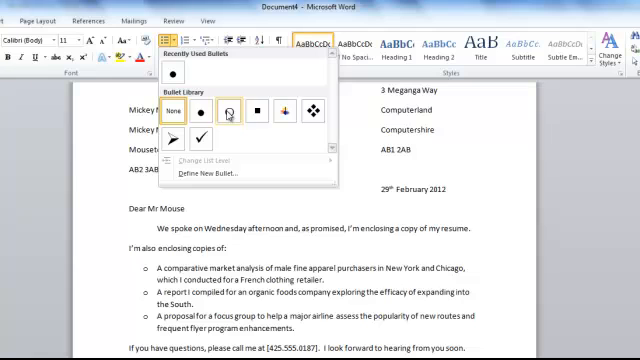
pyautogui.click(248, 112)
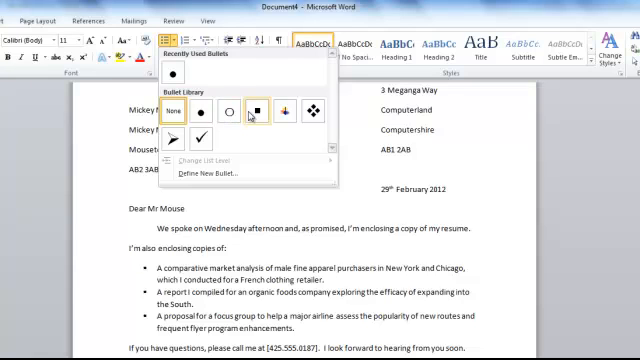